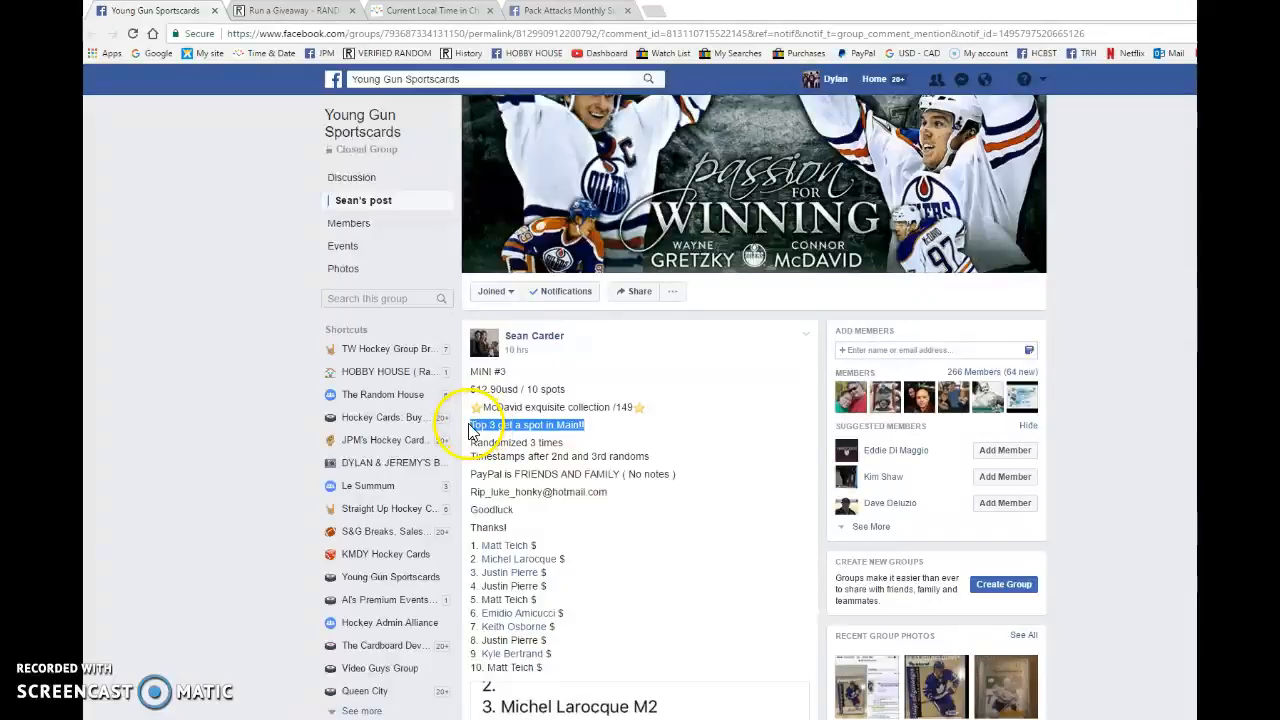
mouse_move(480, 558)
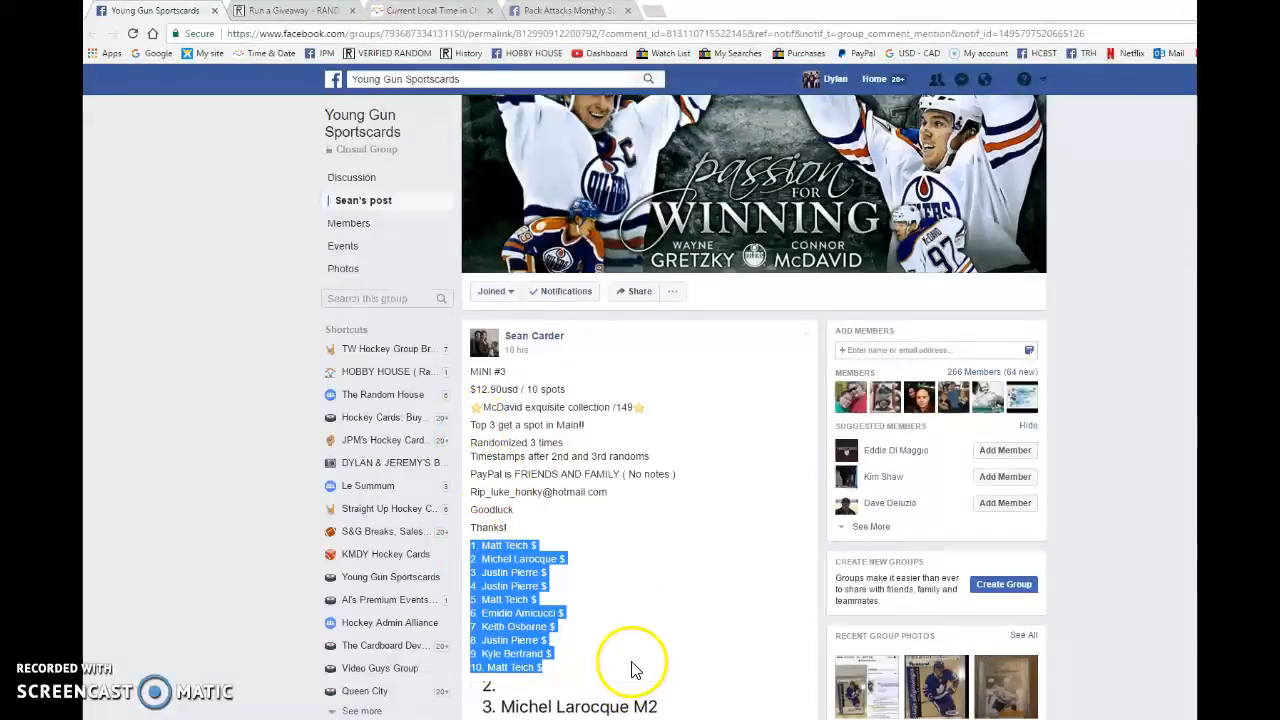
Step: Scroll to the numbered list of ten entrants and copy it
scroll("down", 3)
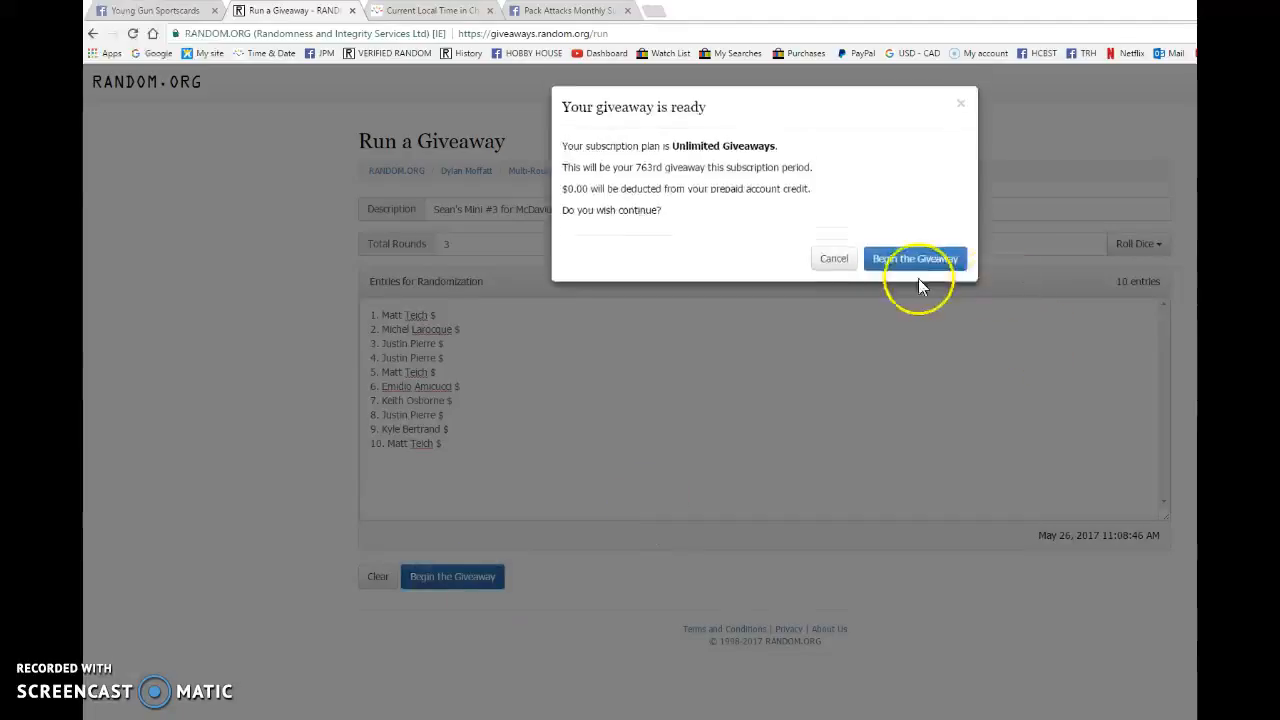
Step: Begin the giveaway, run round two, post its timestamp in the thread and verify against timeanddate.com
left_click(914, 258)
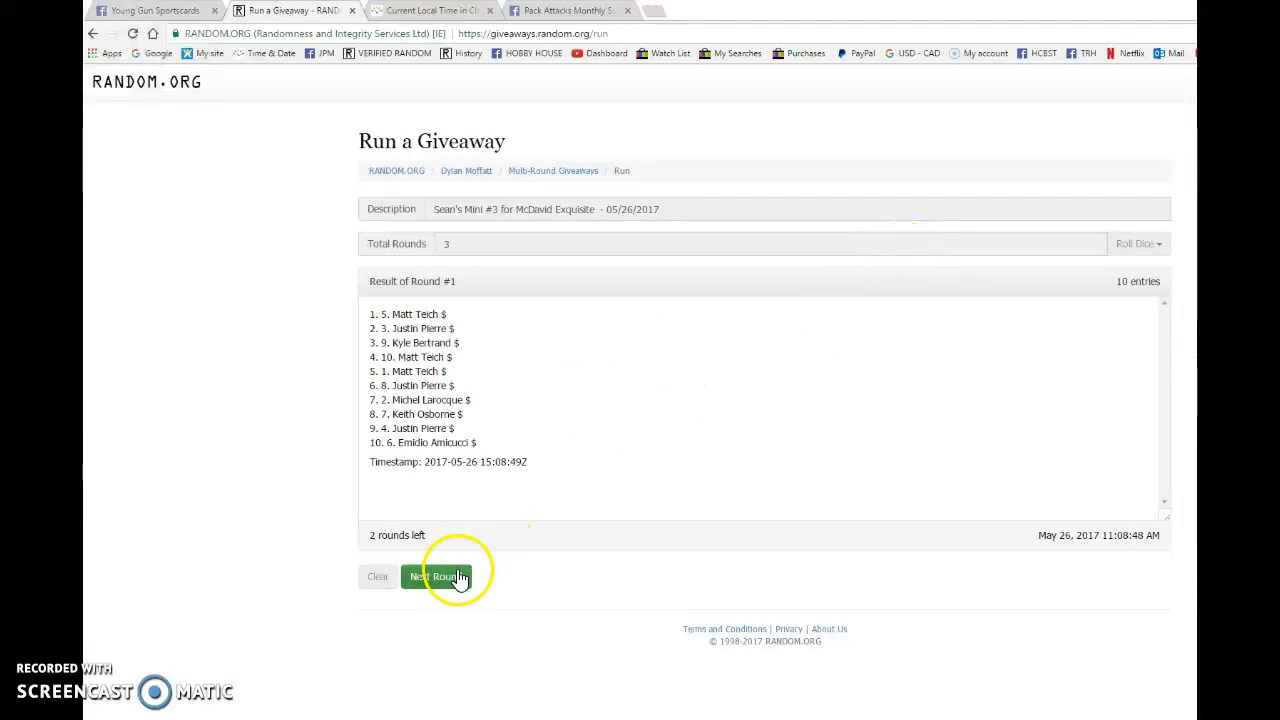
left_click(436, 576)
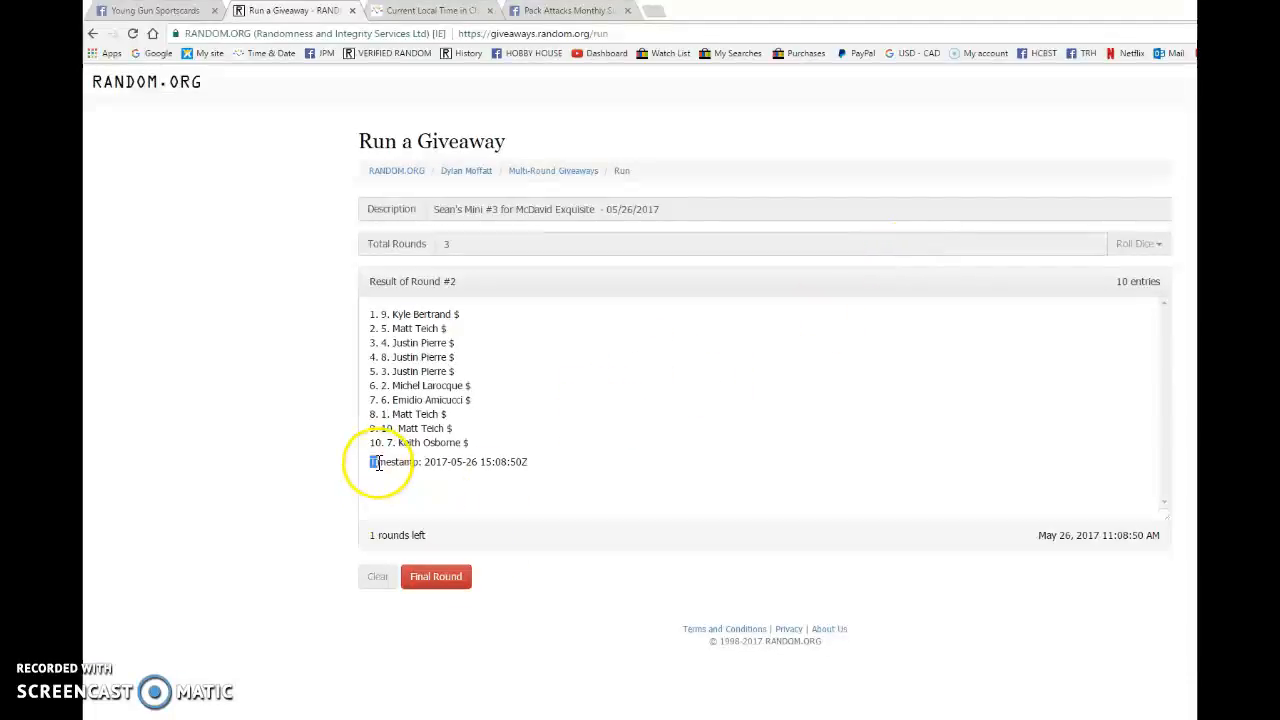
left_click(150, 10)
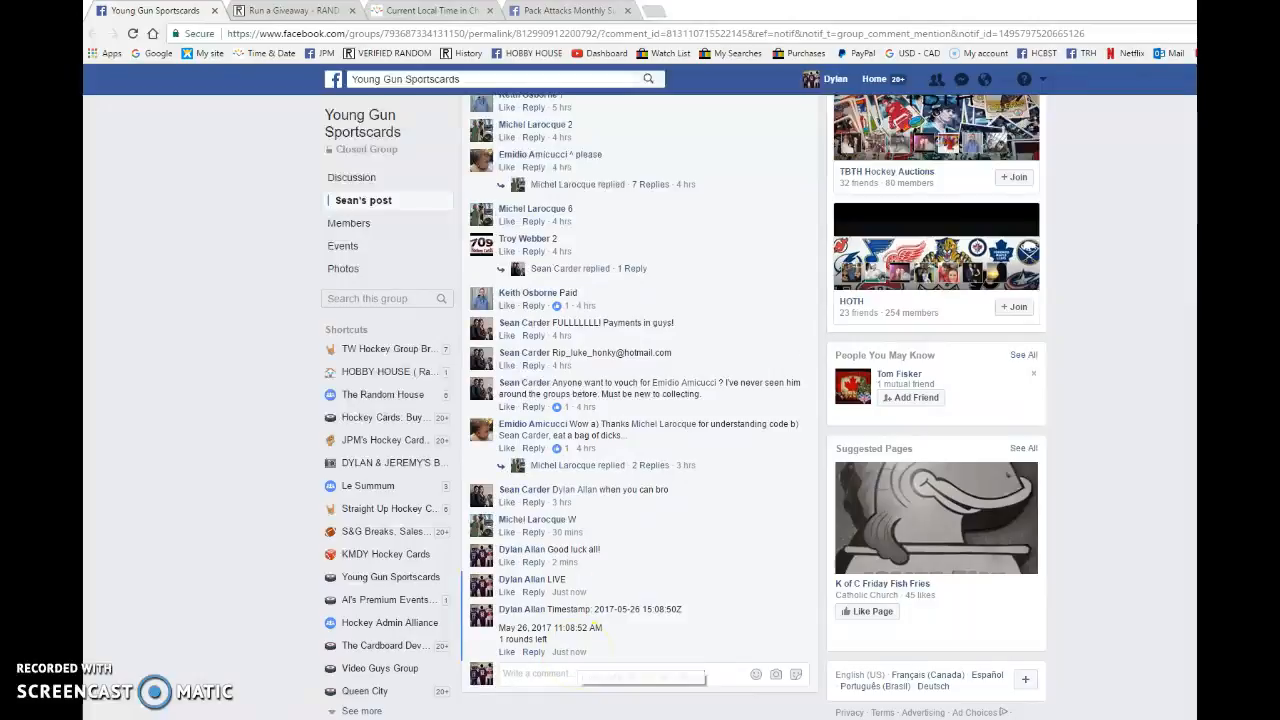
left_click(430, 10)
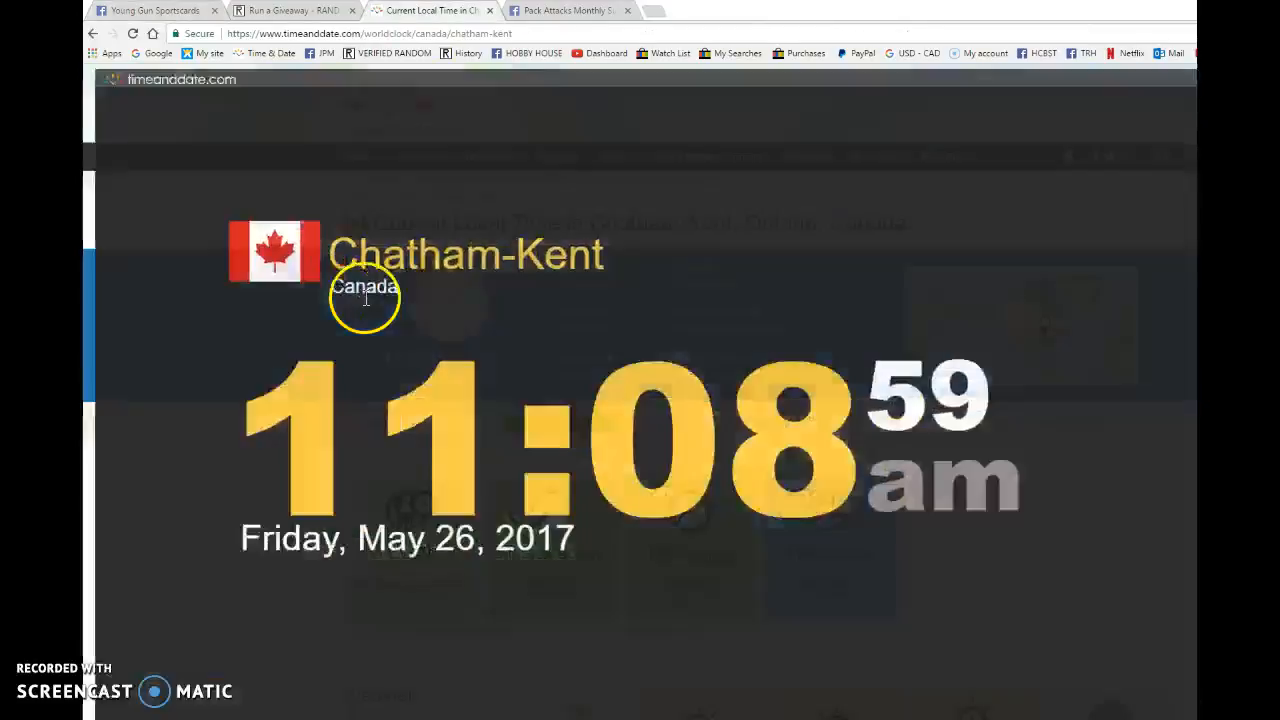
left_click(290, 12)
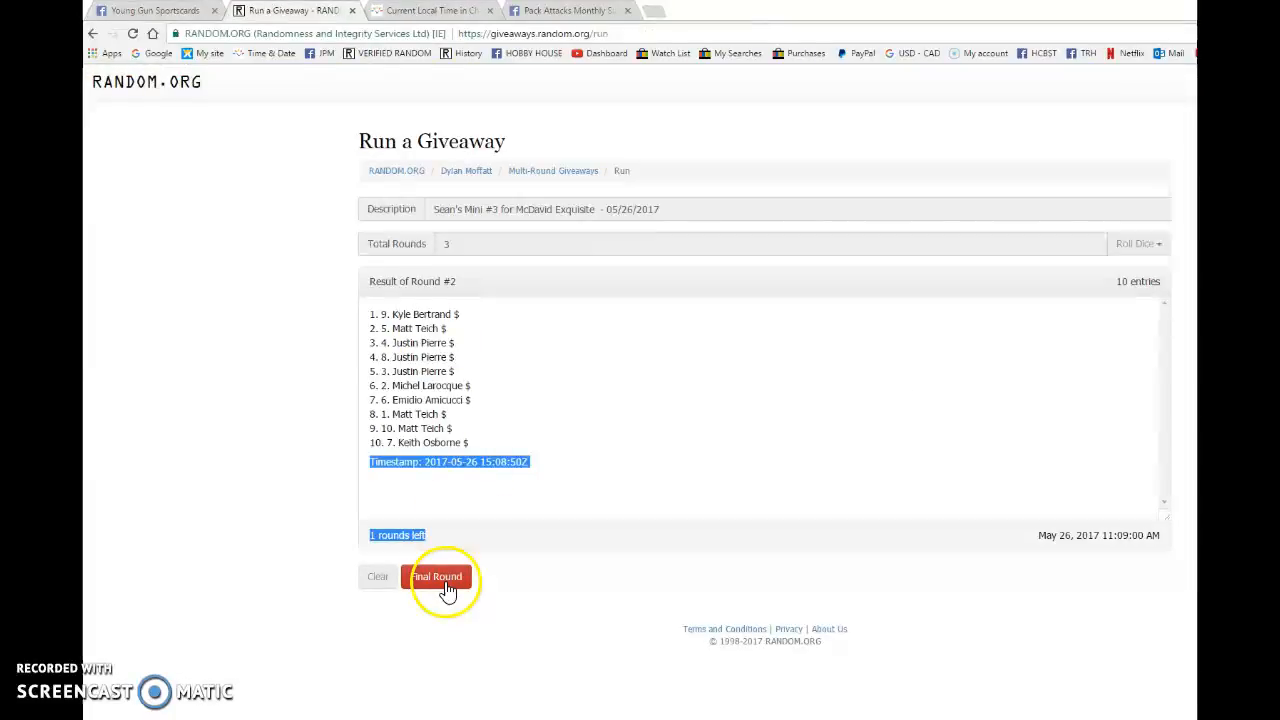
Step: Run the final round and post its timestamp, verification code and 'Completed' in the thread
left_click(436, 576)
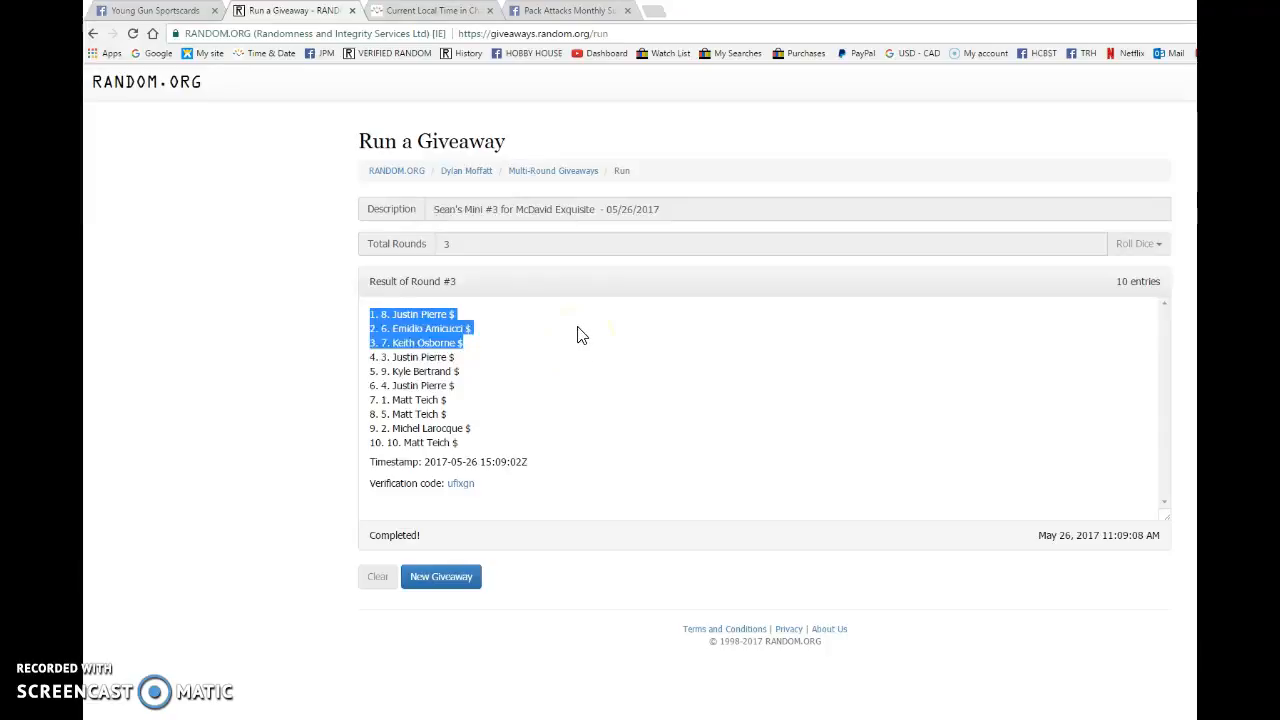
mouse_move(370, 464)
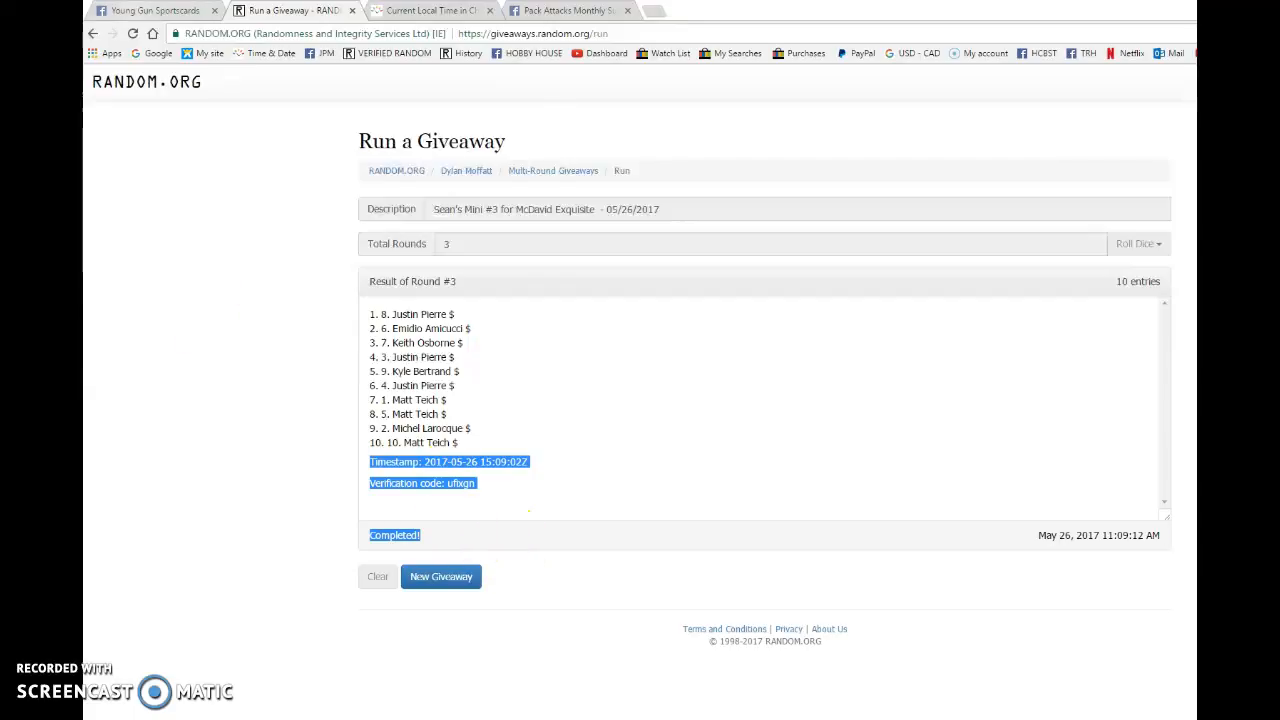
left_click(150, 10)
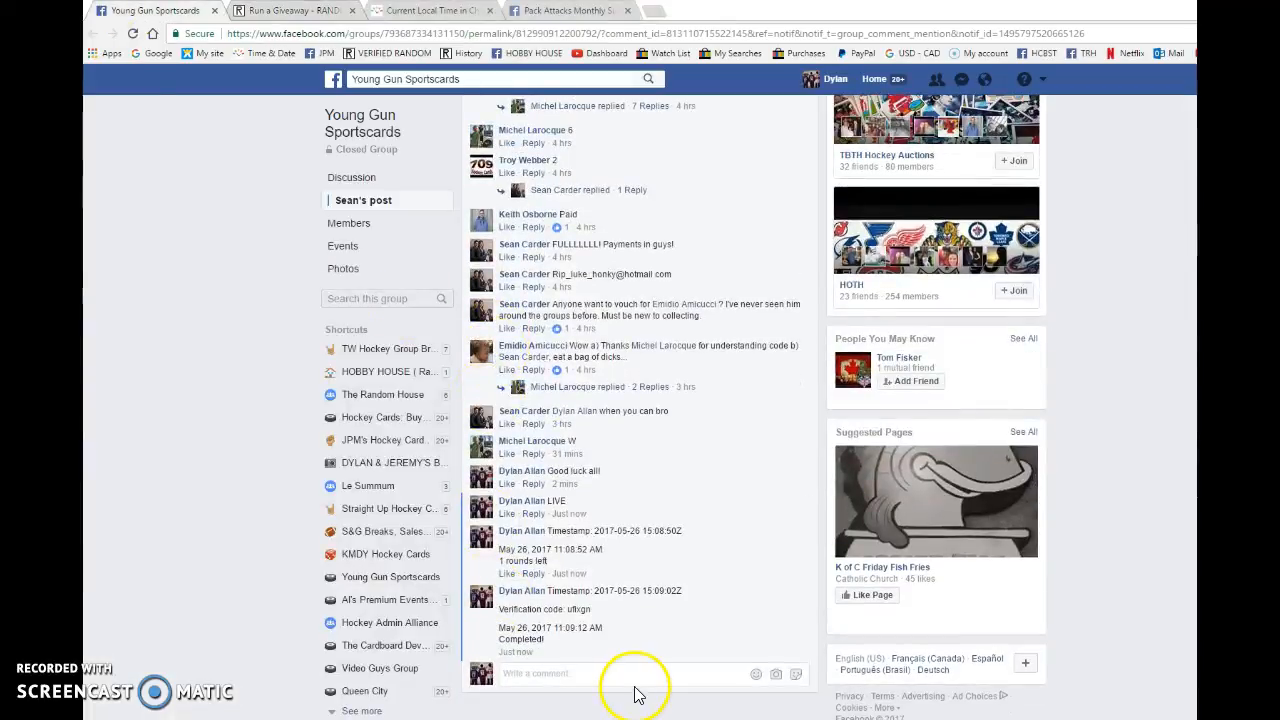
left_click(290, 10)
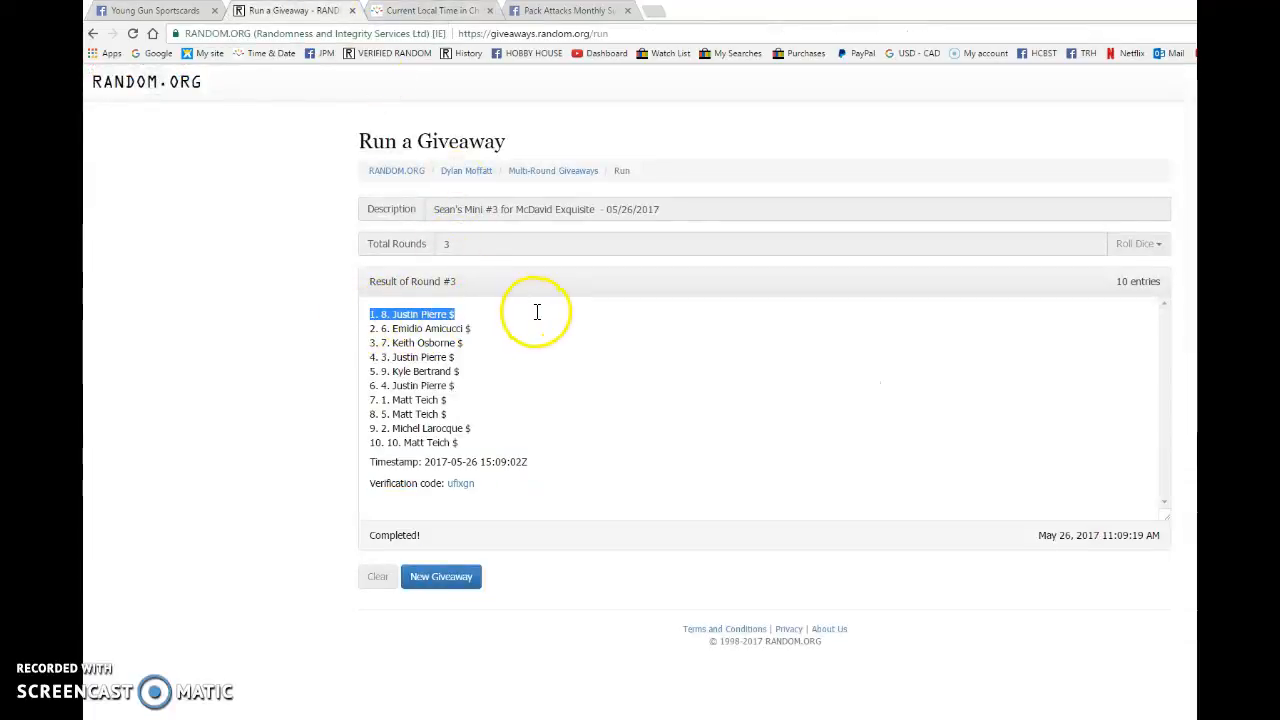
Step: Copy the top three winners from the final round's results
right_click(440, 340)
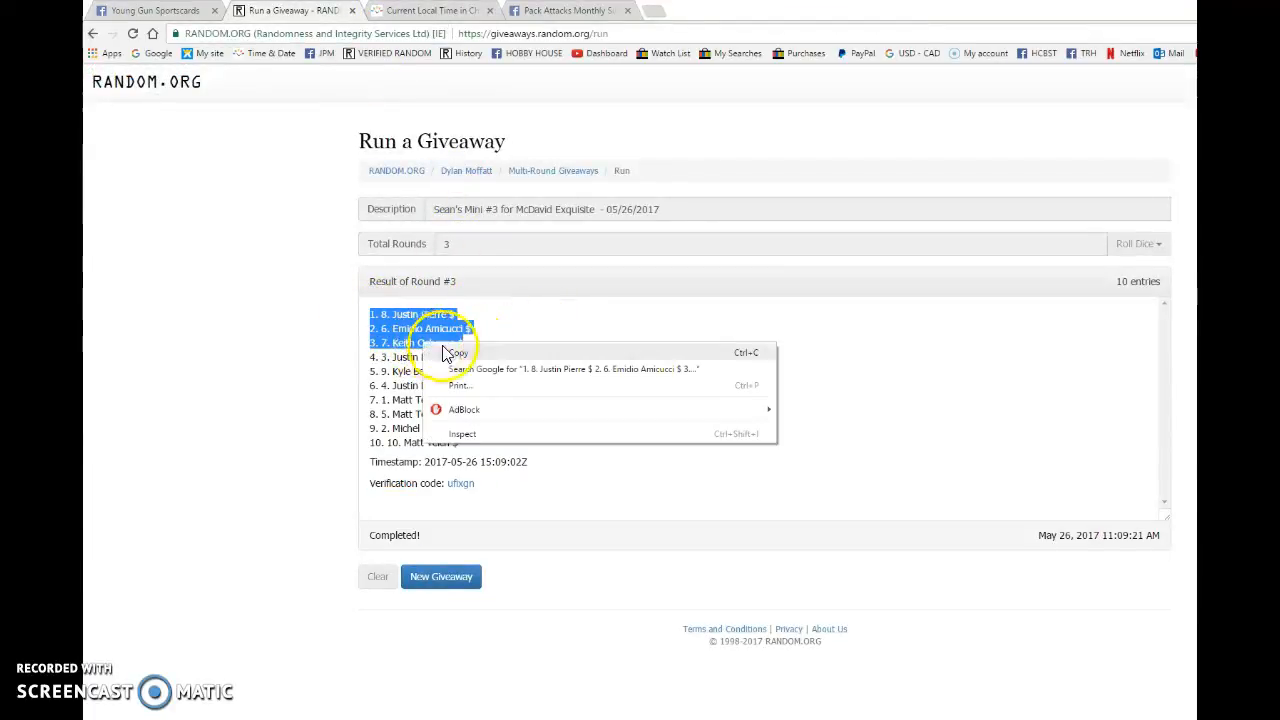
left_click(150, 10)
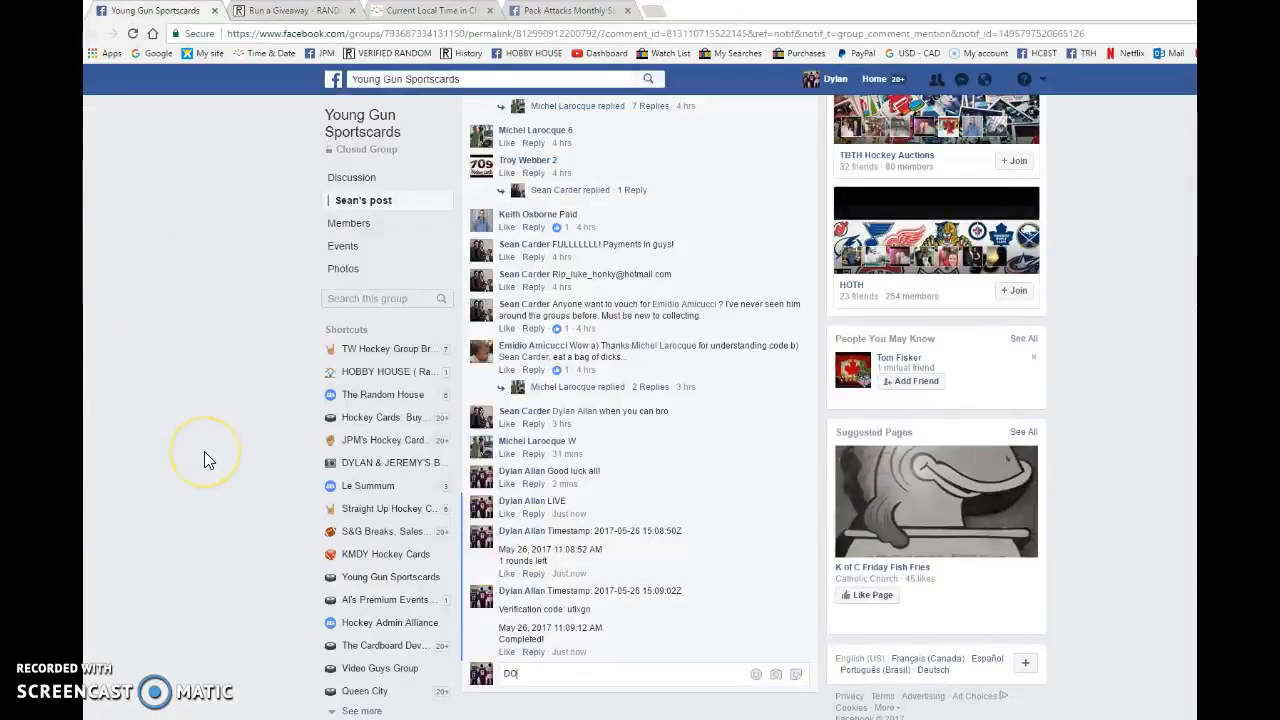